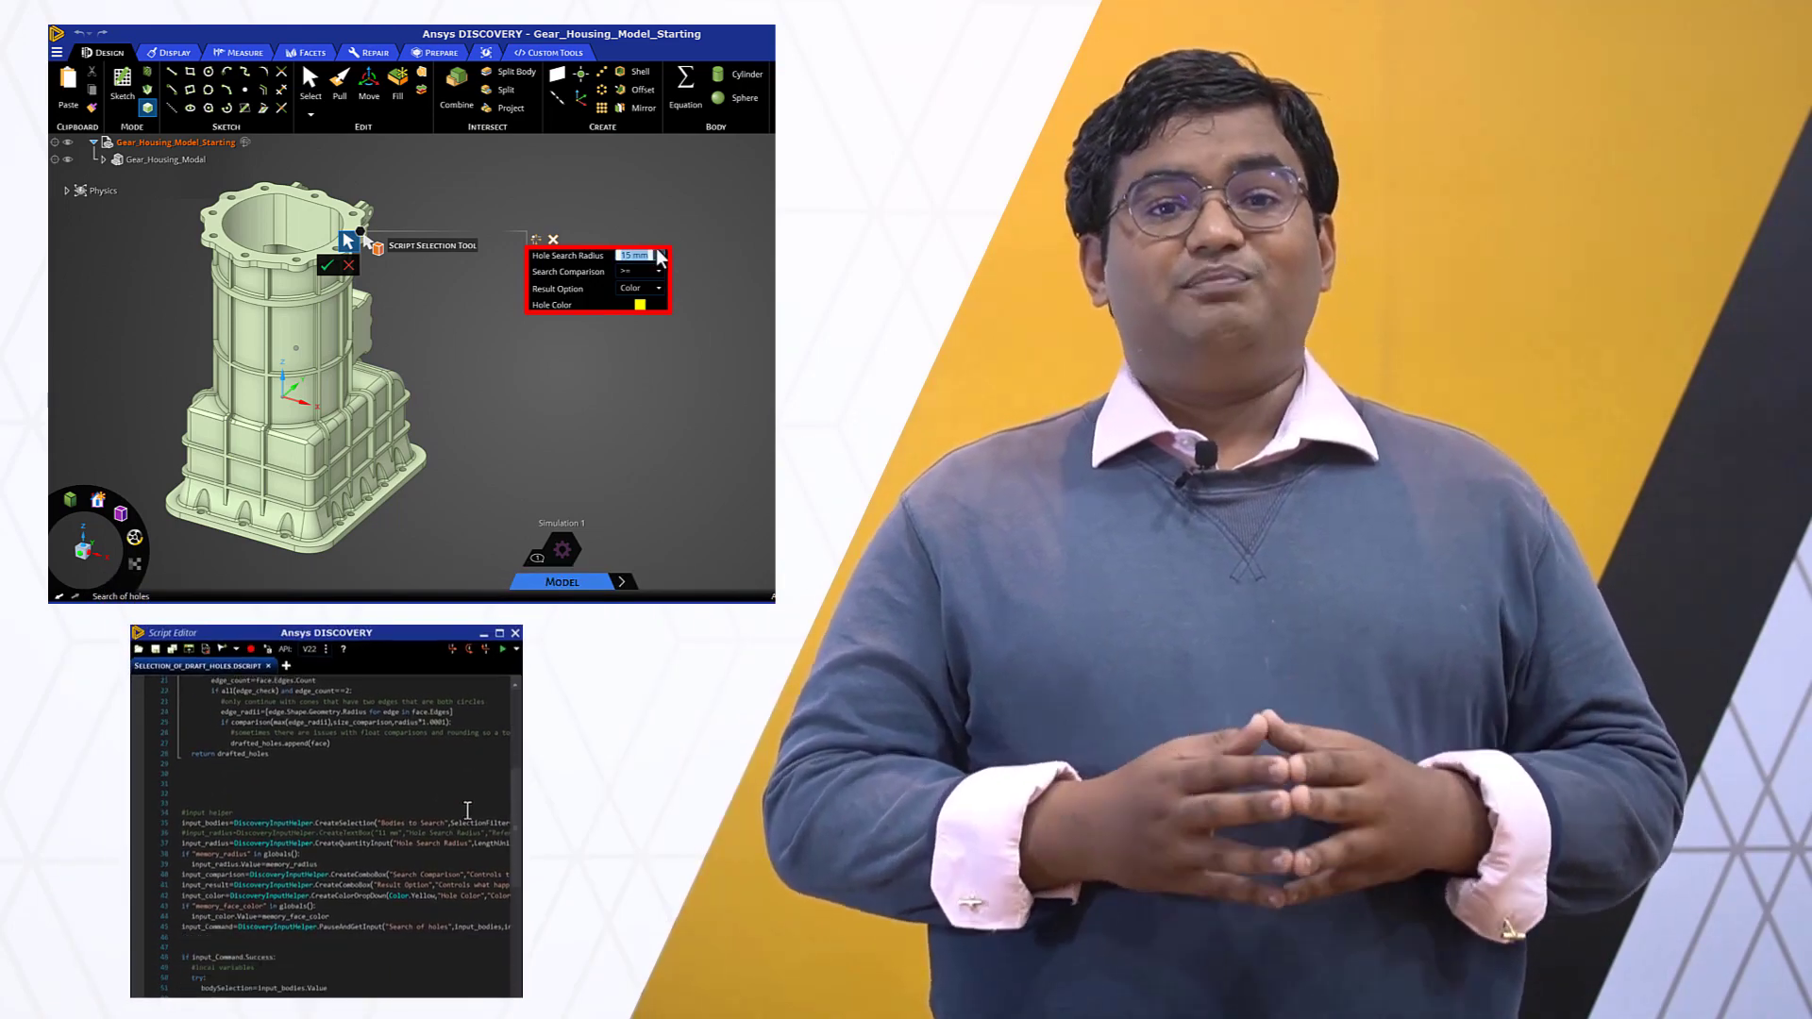
Switch the Hole Search Radius unit from millimetres to metres, giving 0.015 m
left_click(659, 256)
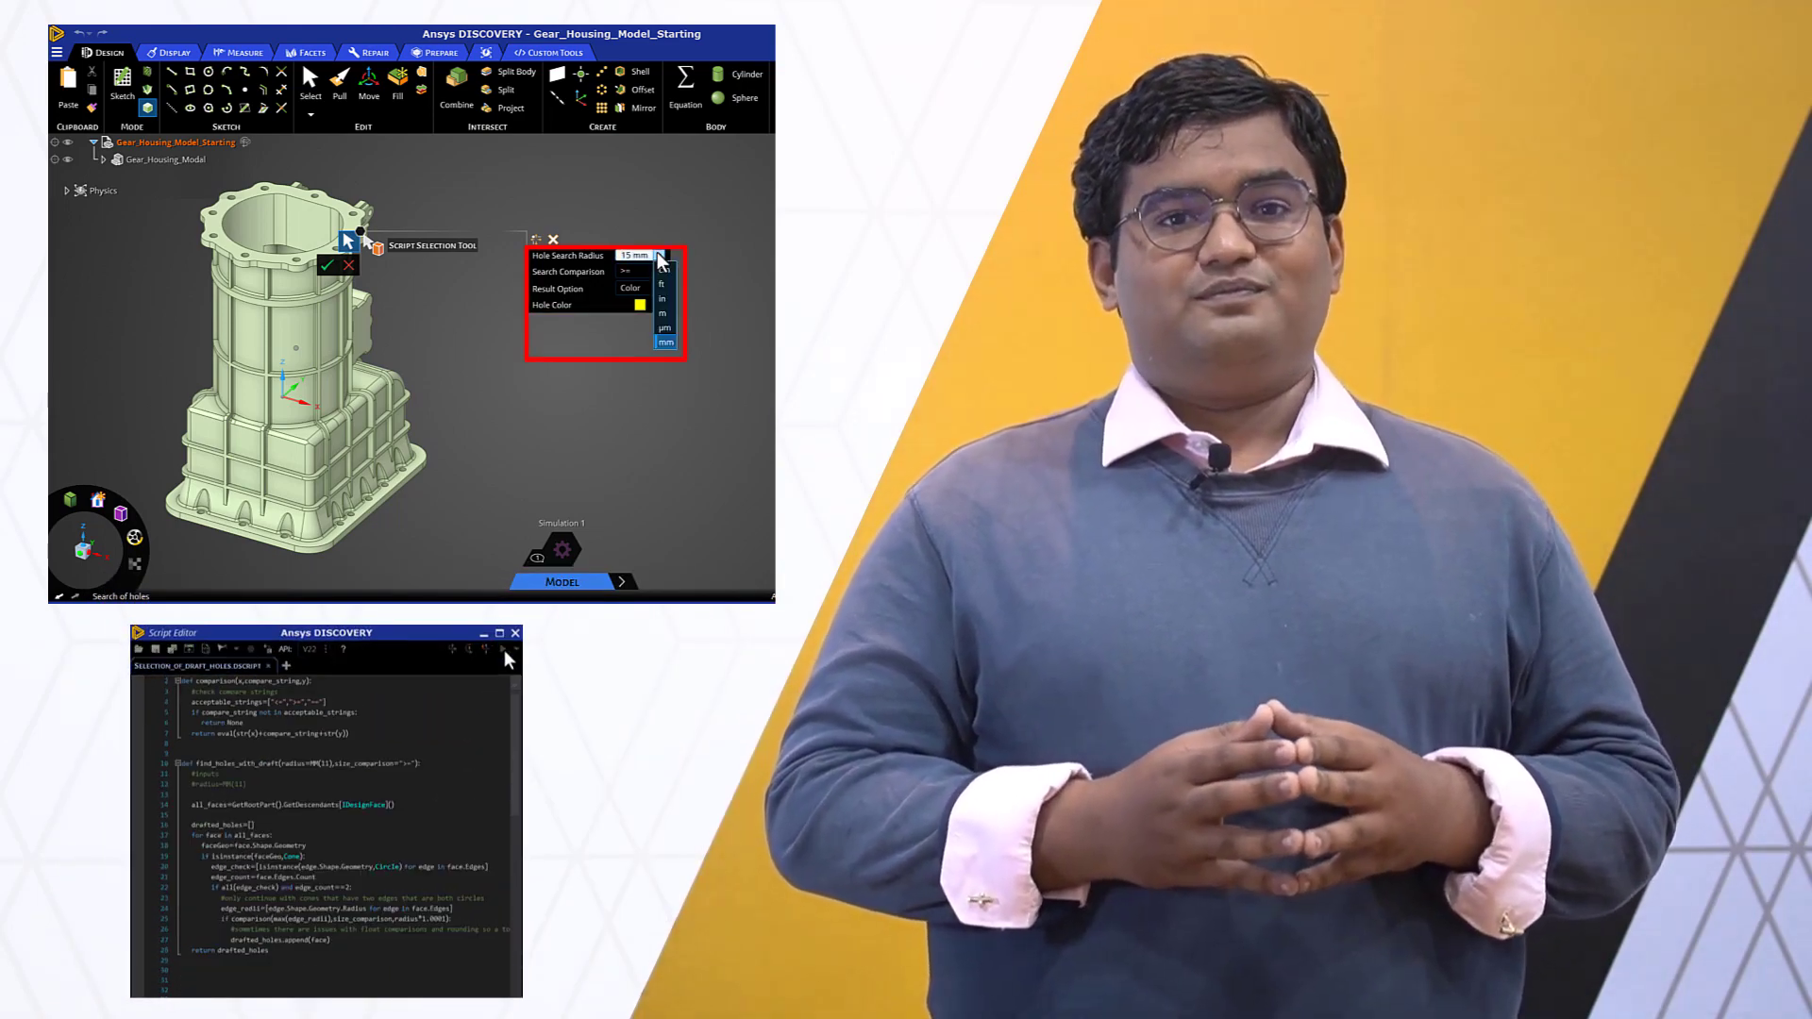
left_click(660, 313)
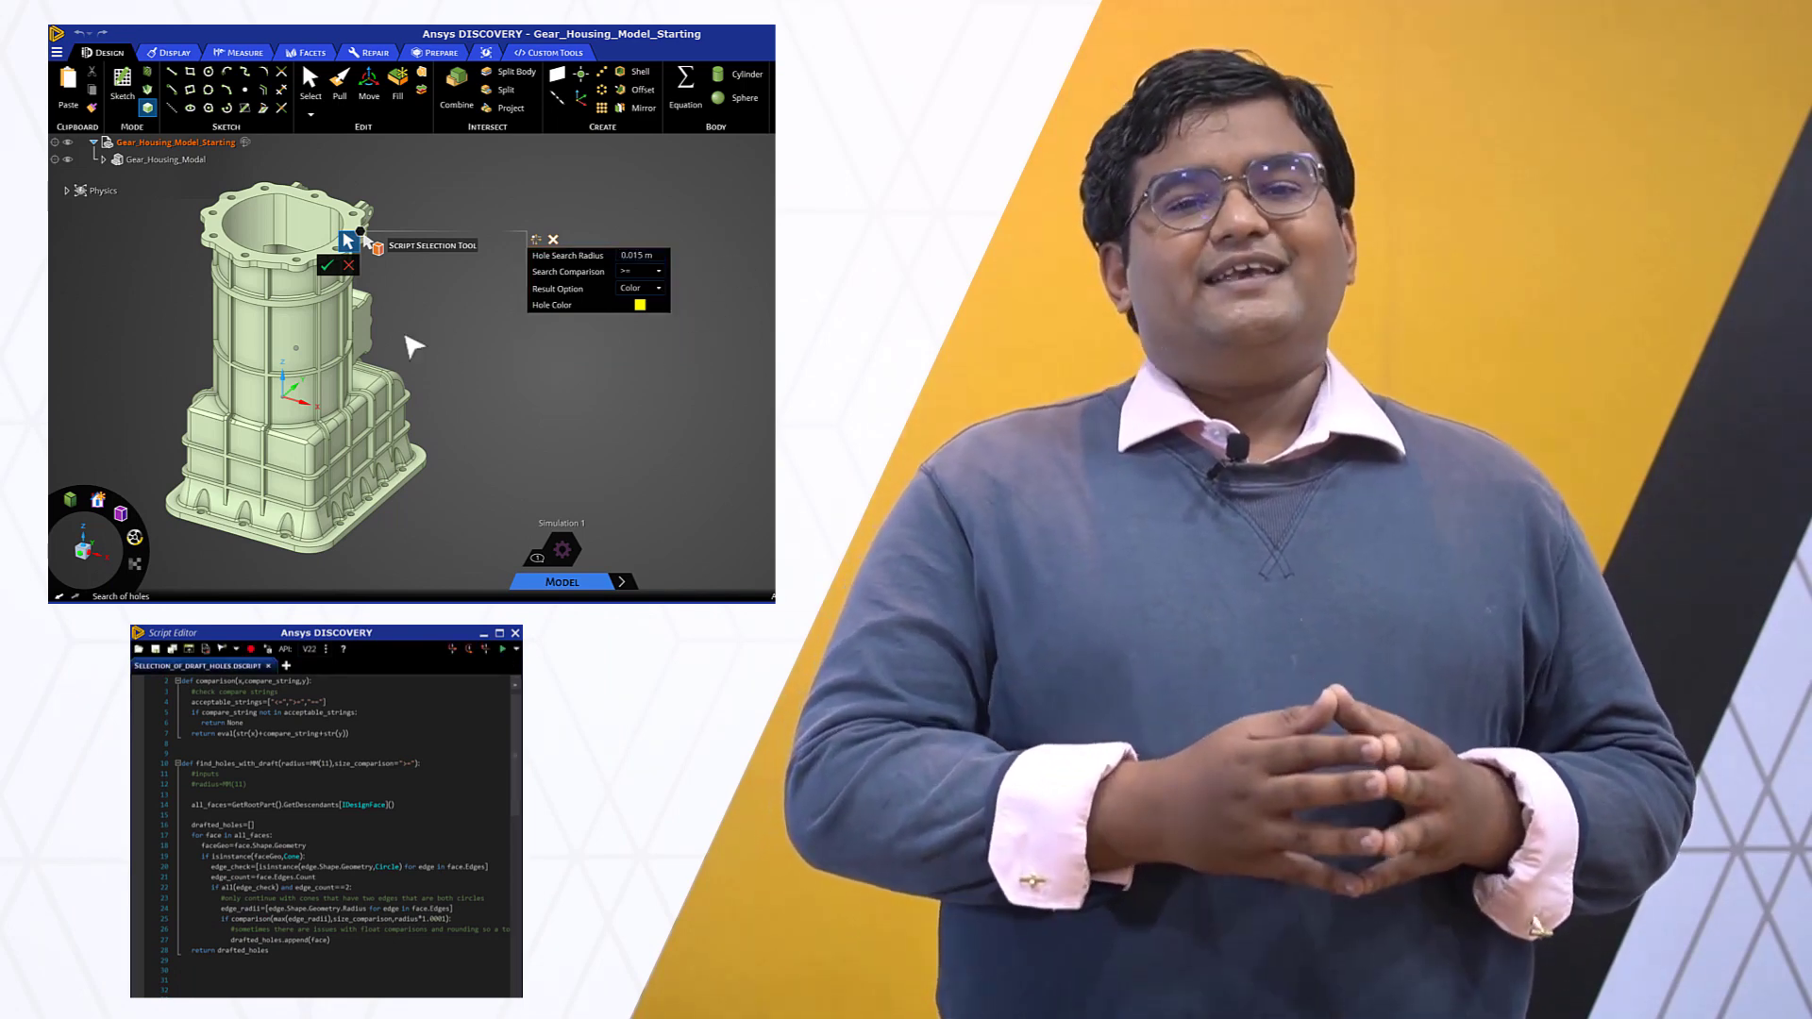
left_click(334, 264)
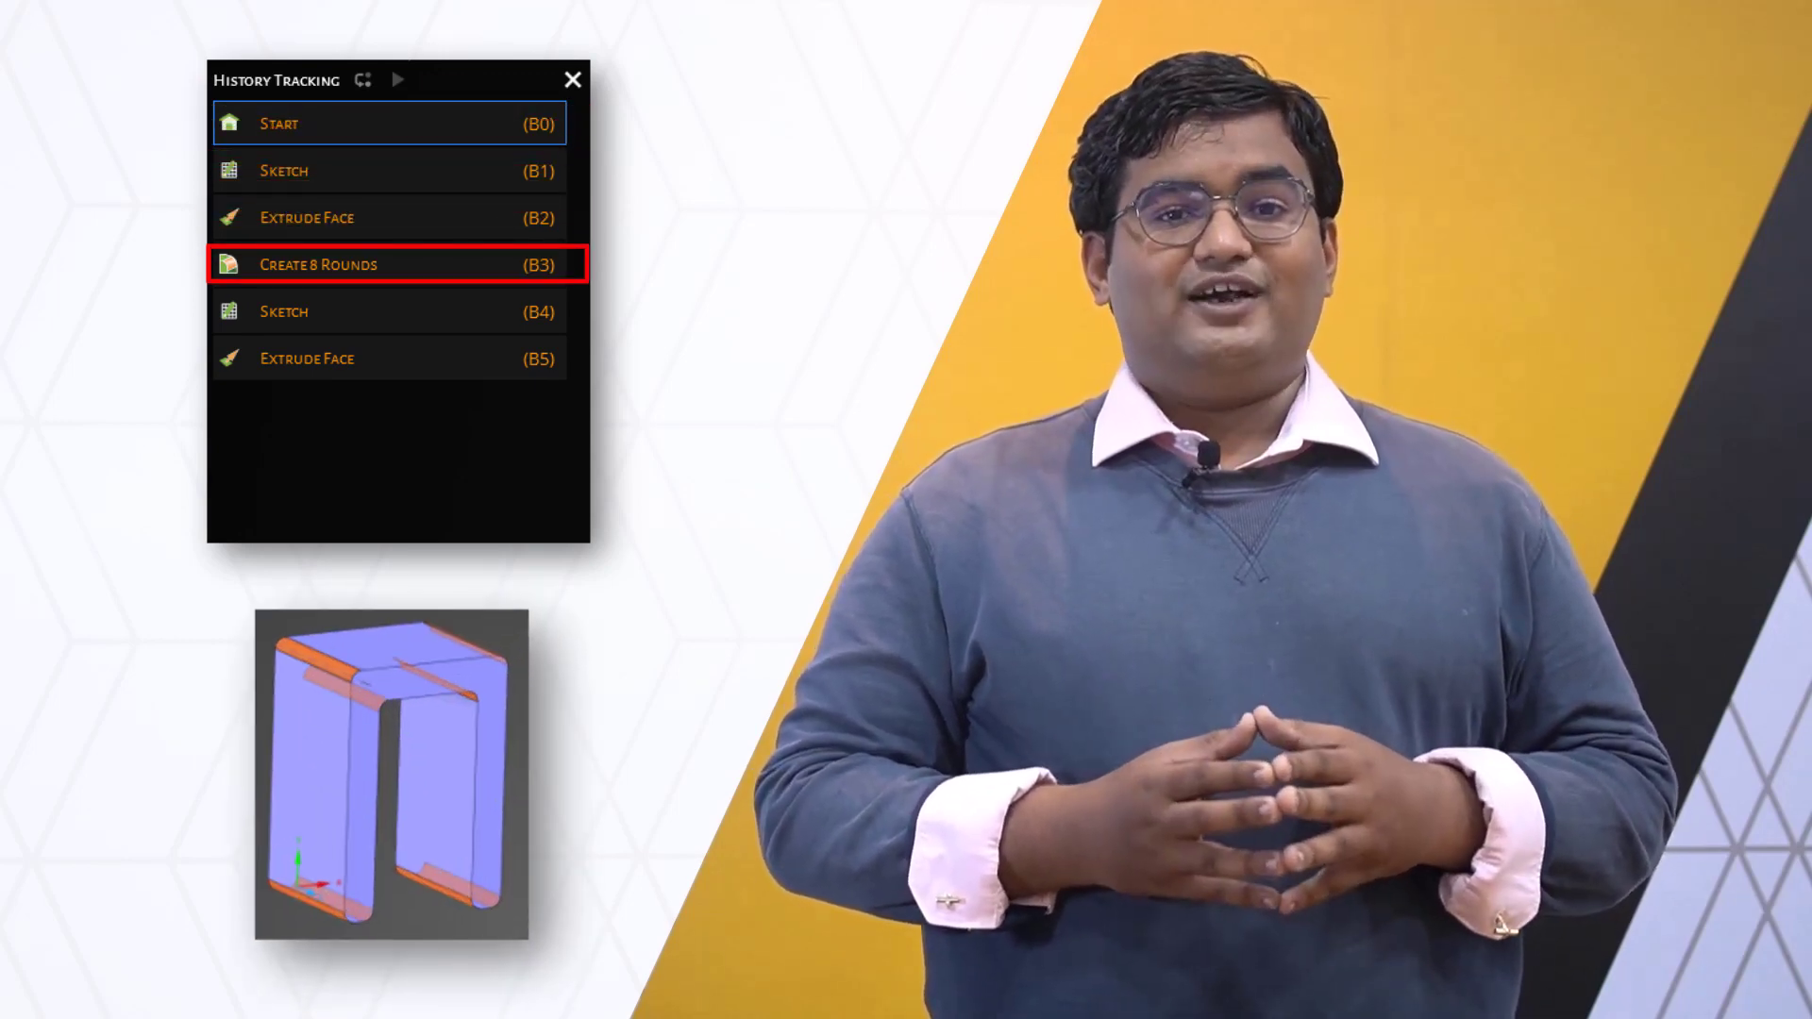
Select the Sketch (B4) history block to show the circle sketched on the face
left_click(393, 310)
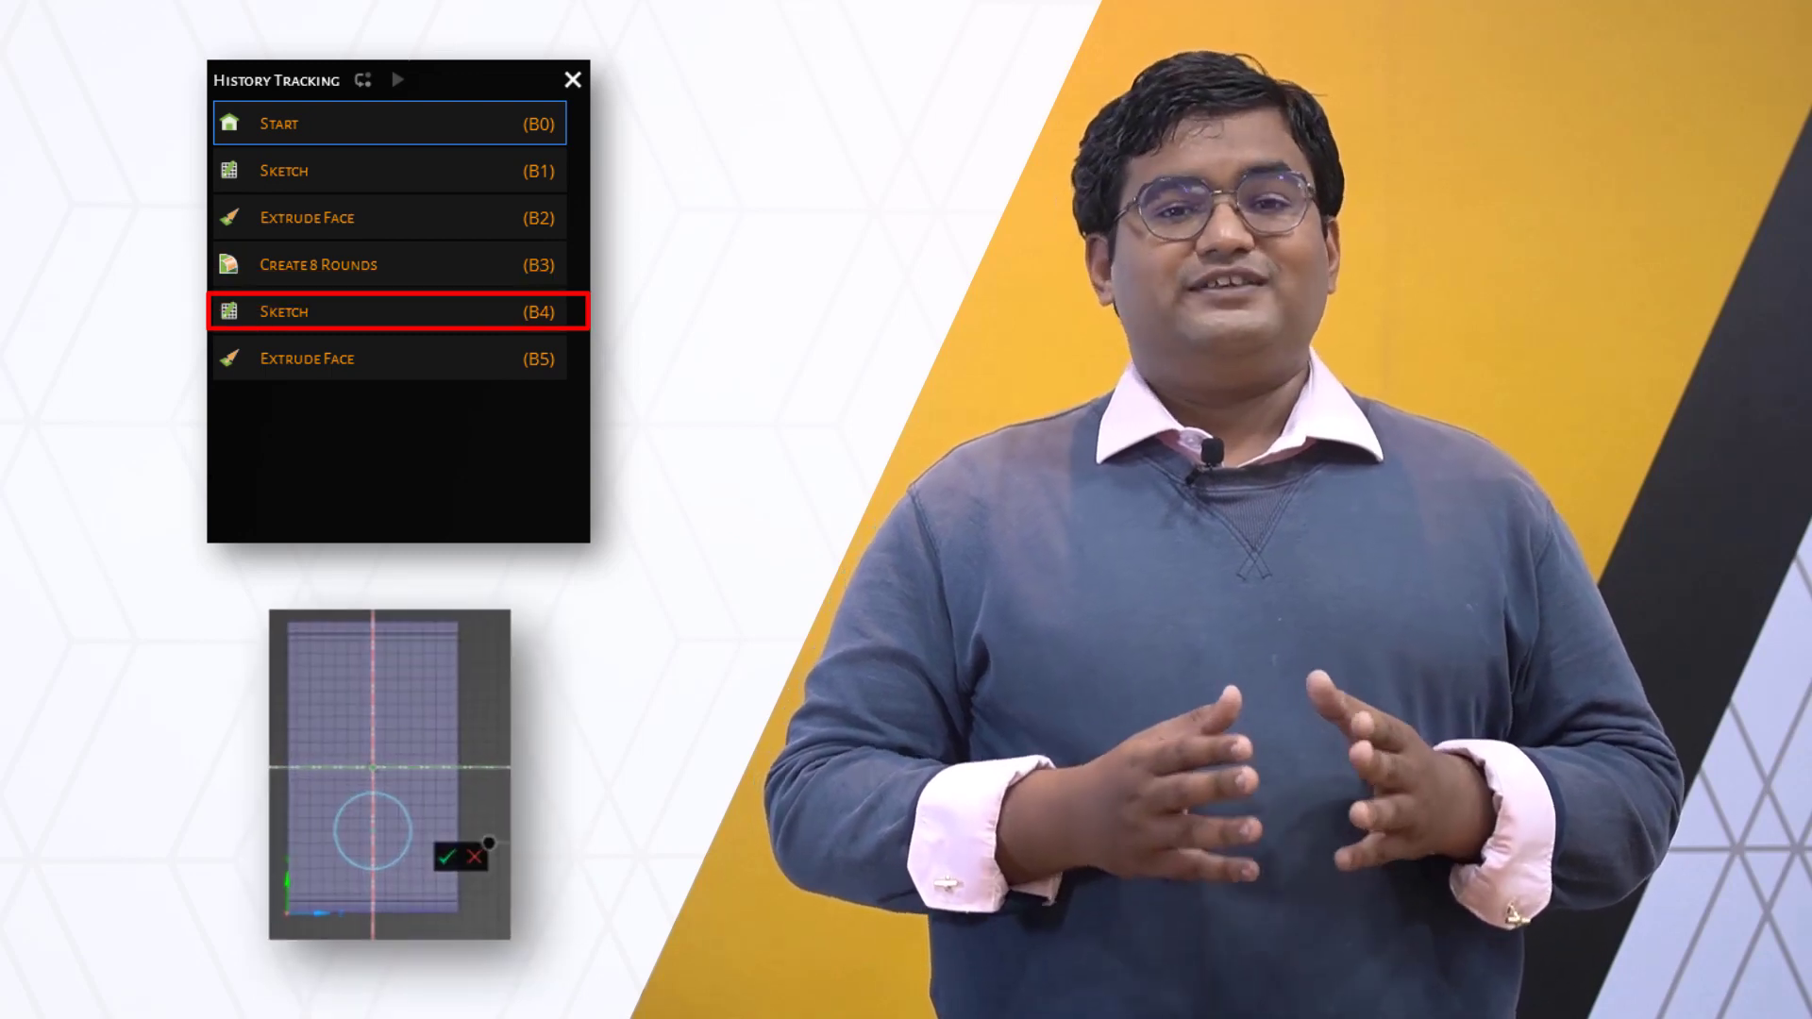